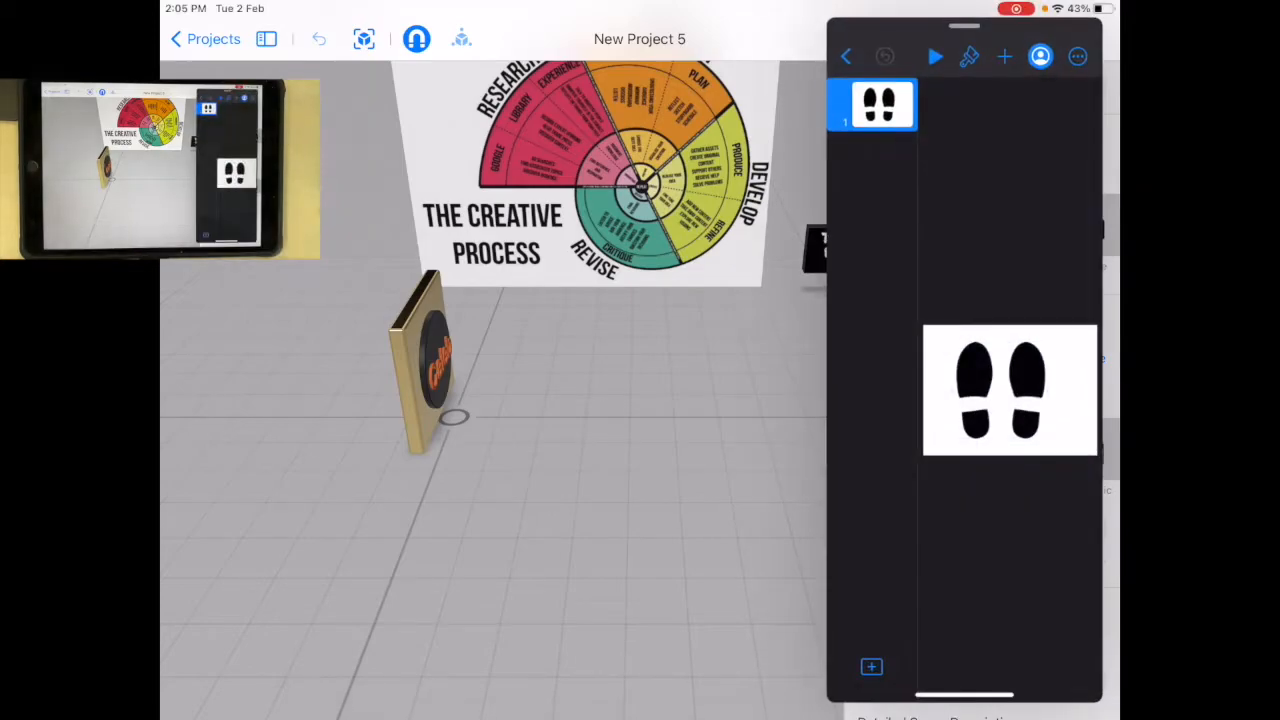
- Bring the footprints image from the Feet presentation onto the floor before the poster and select it
click(846, 56)
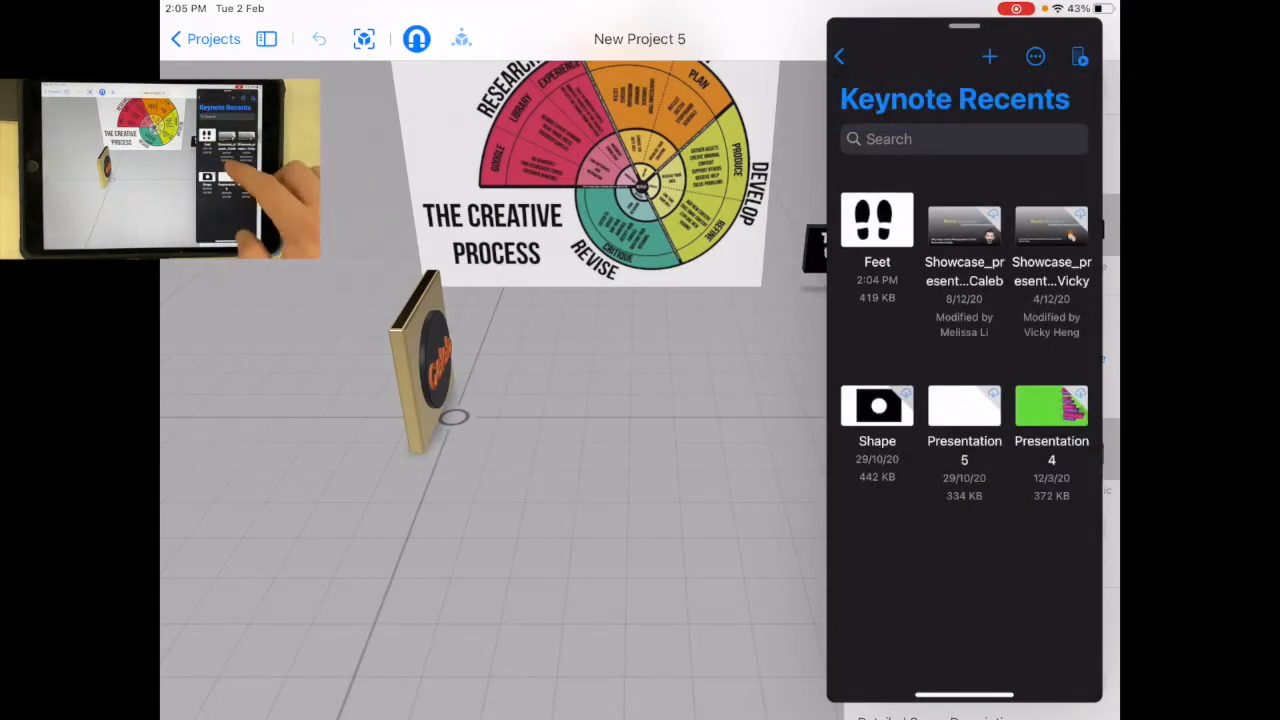
click(877, 220)
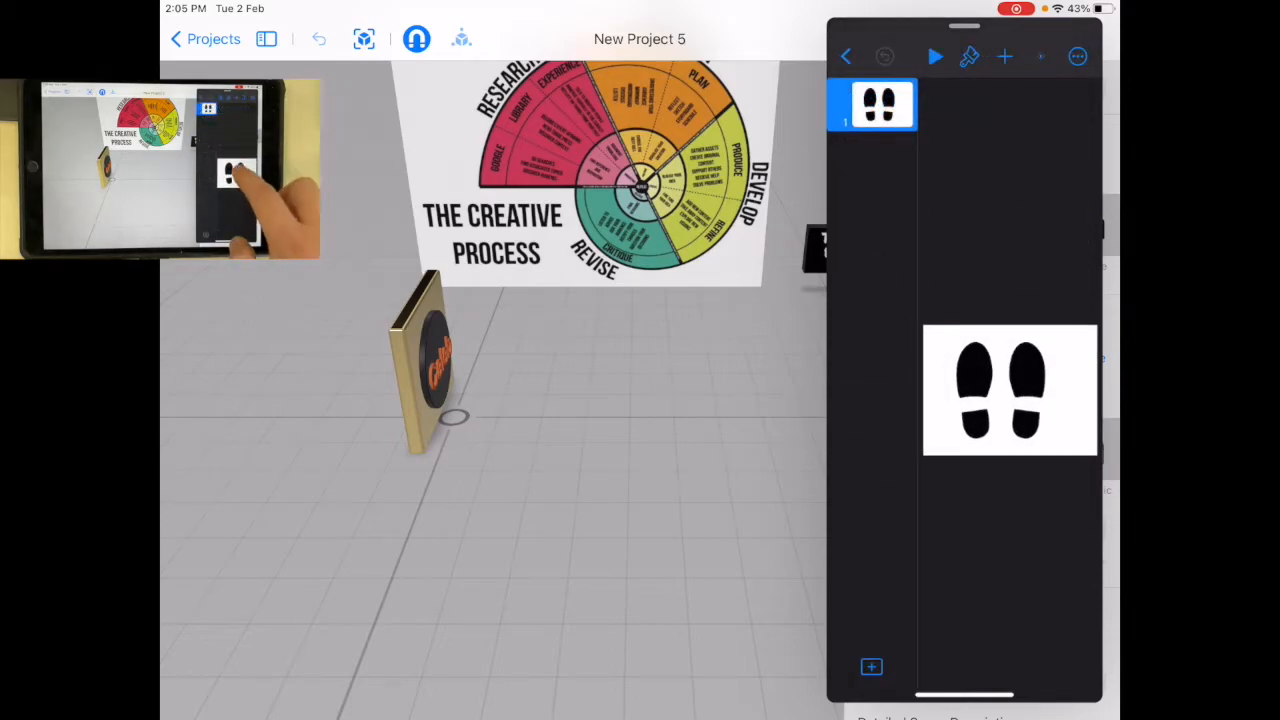
click(1000, 390)
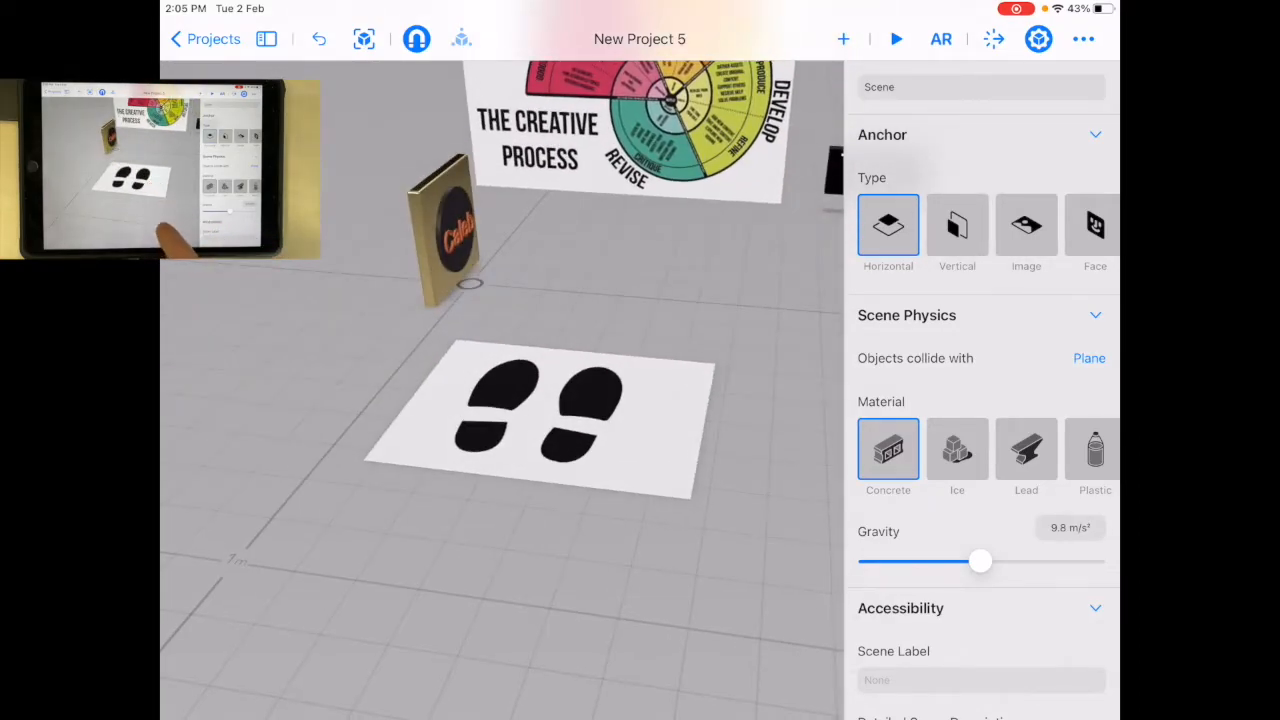
click(540, 420)
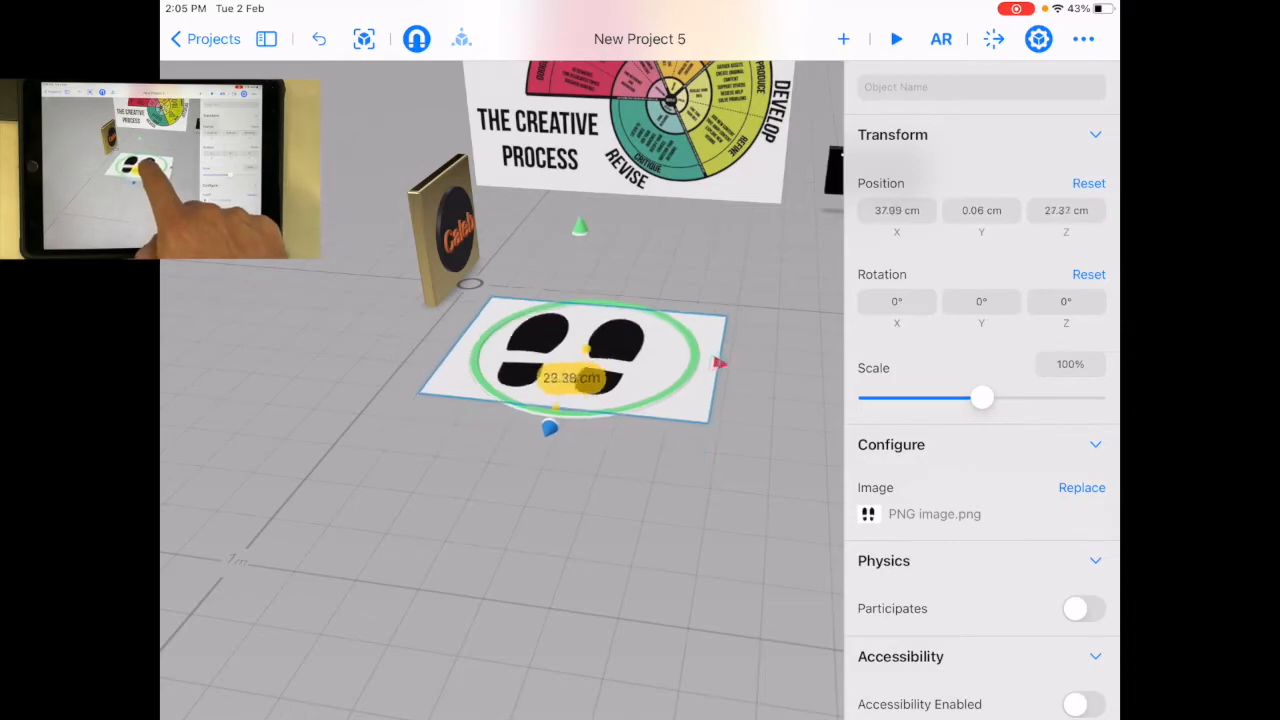